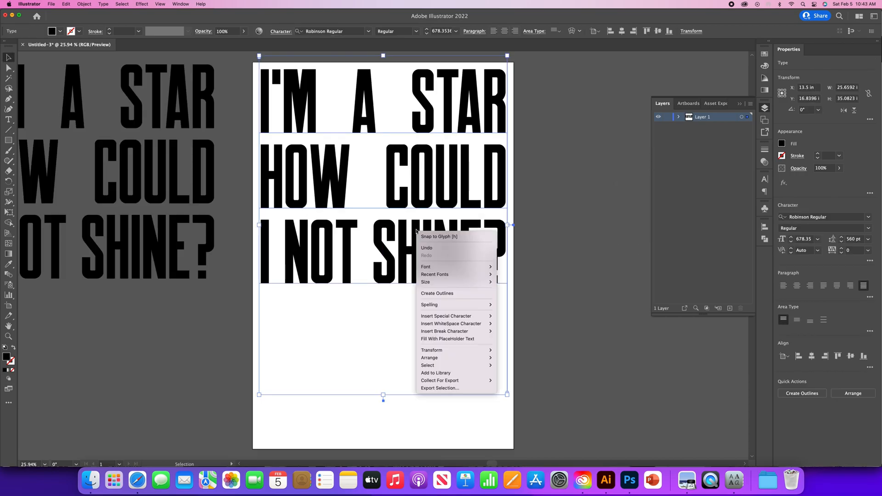
pyautogui.moveTo(437, 293)
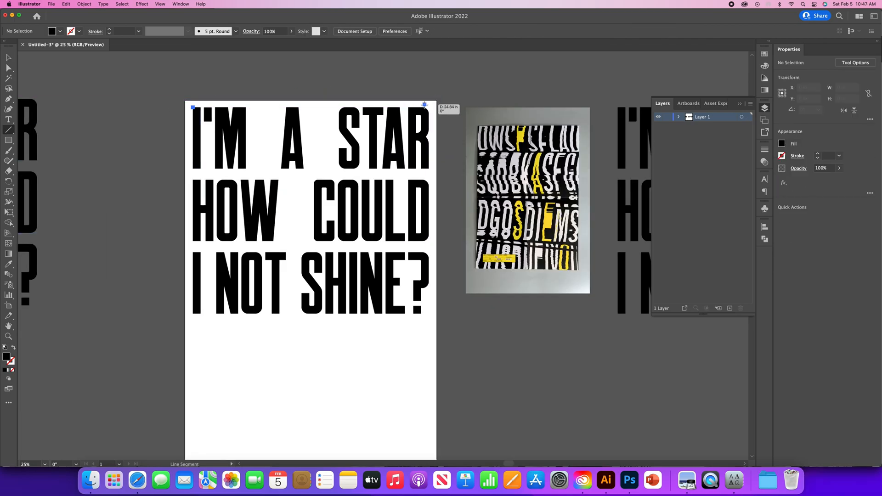
# Select the outlined poster lettering to duplicate the I'M A STAR row upward
pyautogui.moveTo(193, 107); pyautogui.dragTo(425, 106)
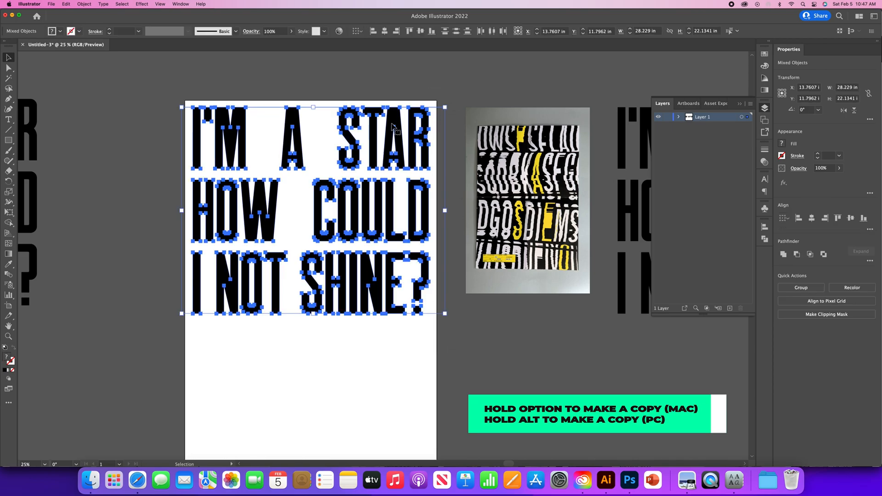
pyautogui.moveTo(394, 130)
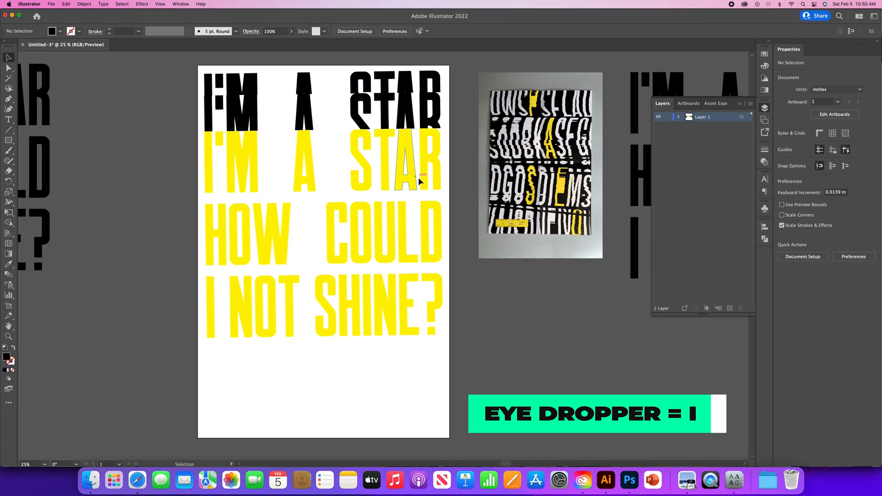
# Split the yellow I'M A STAR row along its cut line into a second black sliced row
pyautogui.click(425, 183)
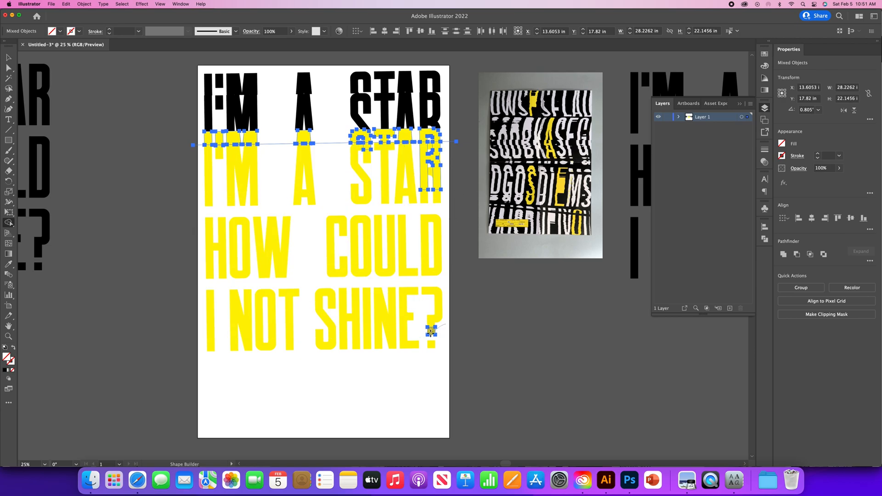
pyautogui.moveTo(431, 332); pyautogui.dragTo(432, 163)
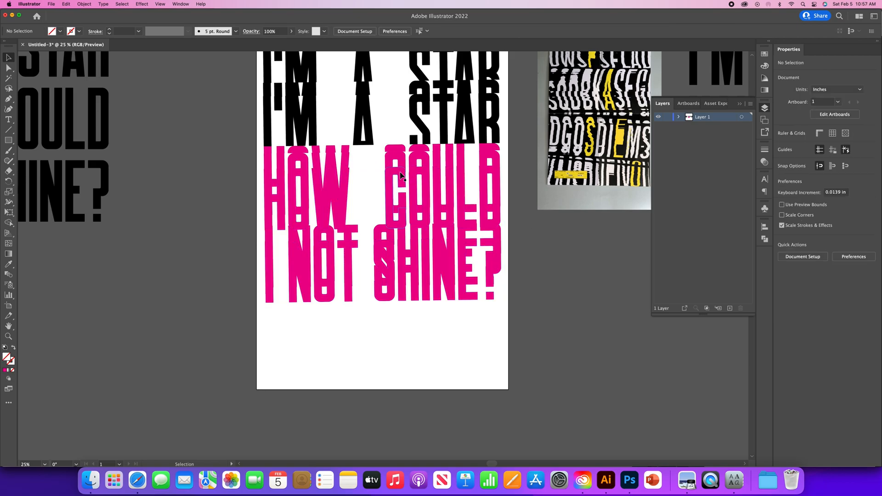
# Draw horizontal cut lines above and across the I NOT SHINE? row with the Line Segment tool
pyautogui.click(400, 167)
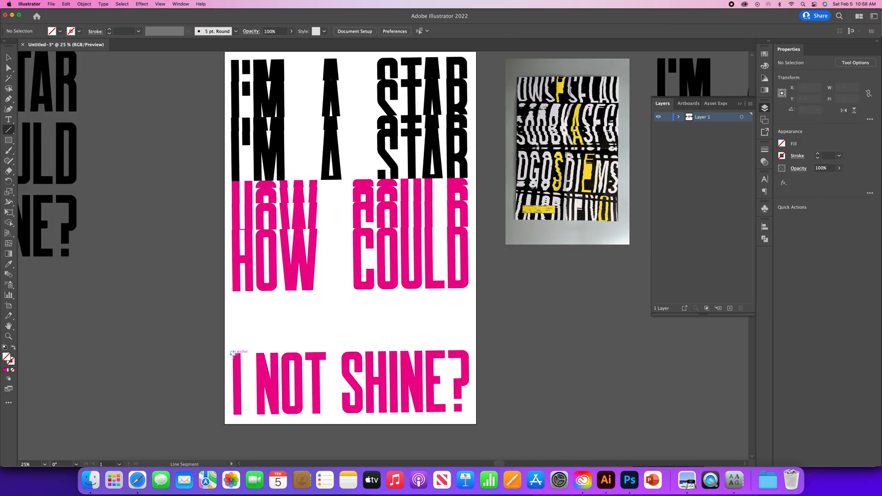
pyautogui.moveTo(232, 353); pyautogui.dragTo(455, 352)
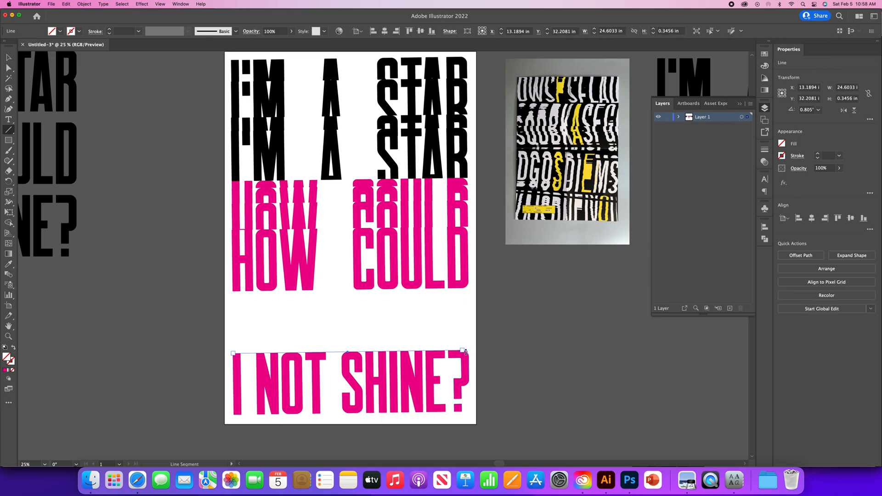
pyautogui.moveTo(463, 352); pyautogui.dragTo(494, 351)
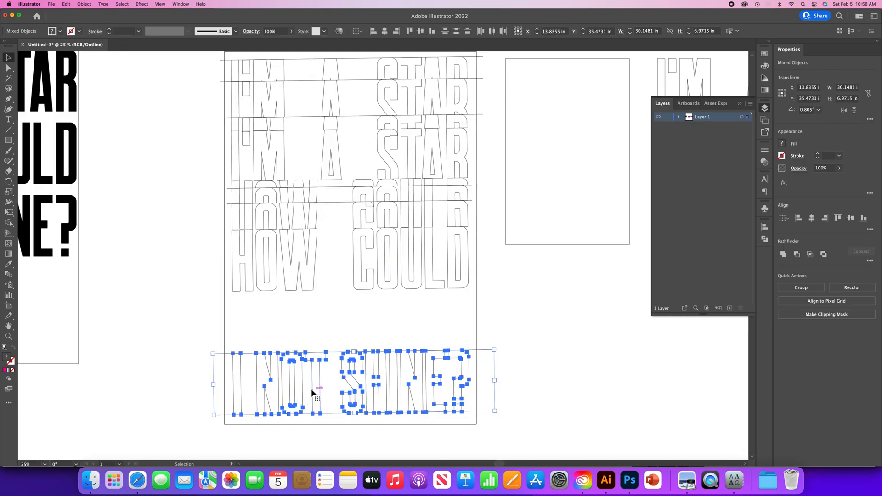
# Split the I NOT SHINE? copy along its repositioned cut line with Shape Builder
pyautogui.moveTo(313, 388); pyautogui.dragTo(312, 331)
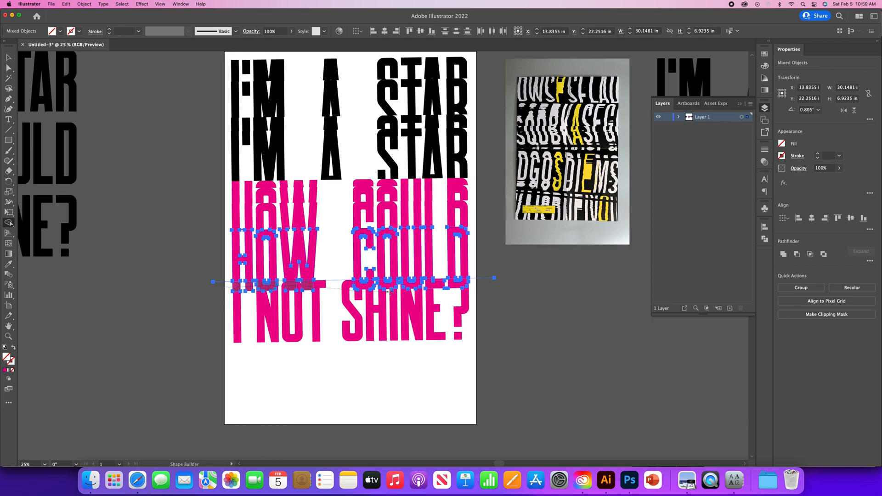
pyautogui.click(505, 299)
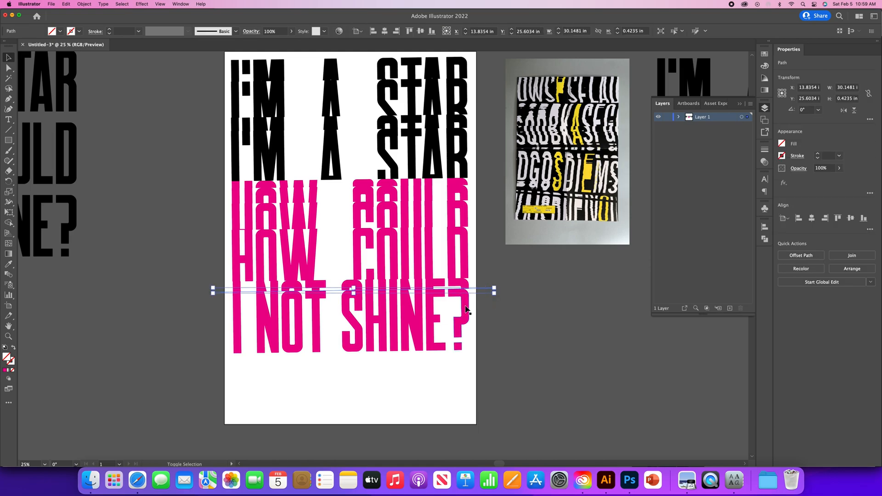
pyautogui.moveTo(349, 292); pyautogui.dragTo(419, 323)
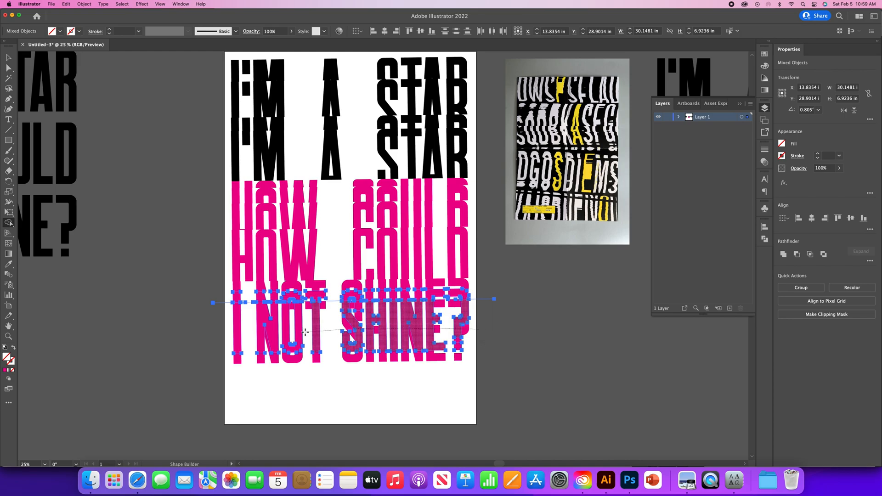
pyautogui.click(485, 300)
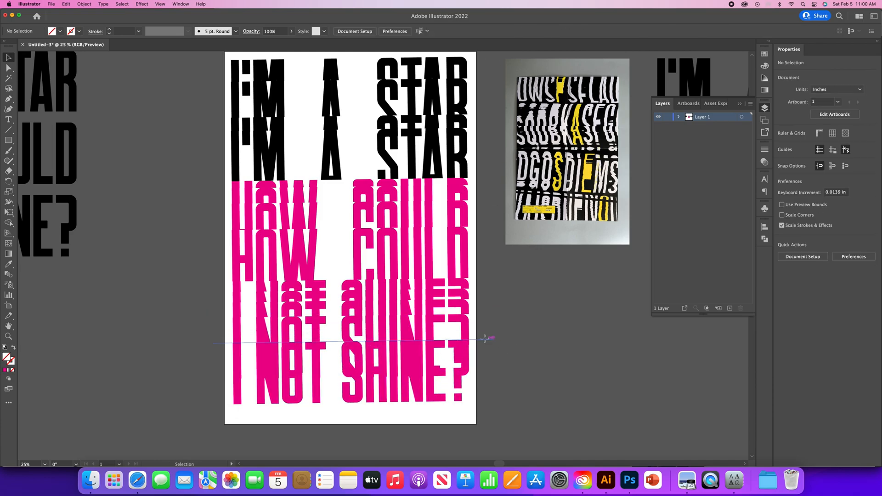
# Set the fill to pink and slice the duplicated bottom I NOT SHINE? row along a new cut line
pyautogui.click(352, 346)
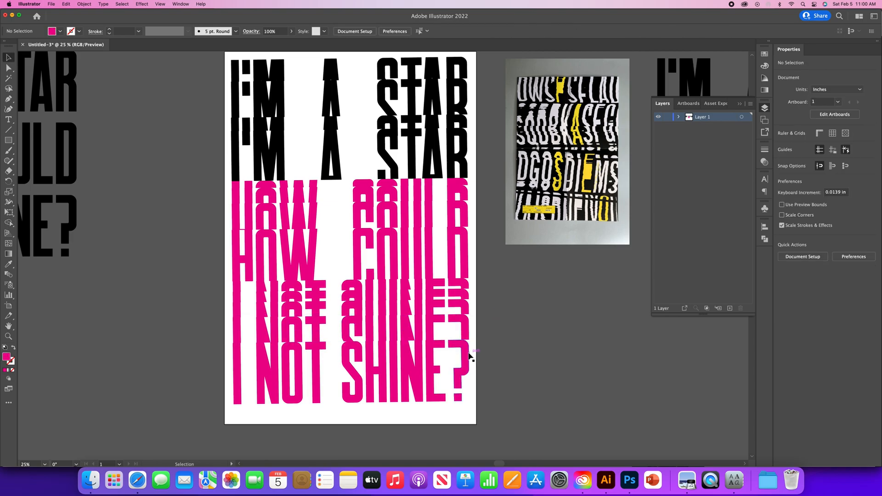
pyautogui.click(352, 374)
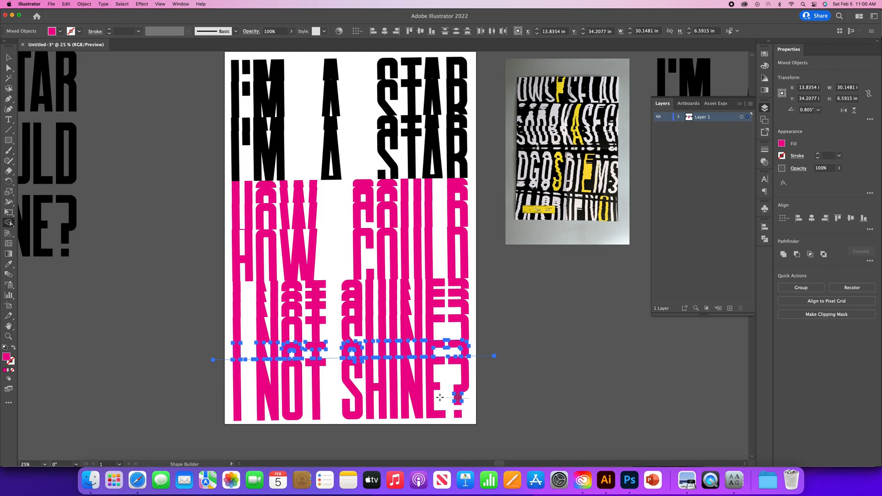
pyautogui.click(490, 361)
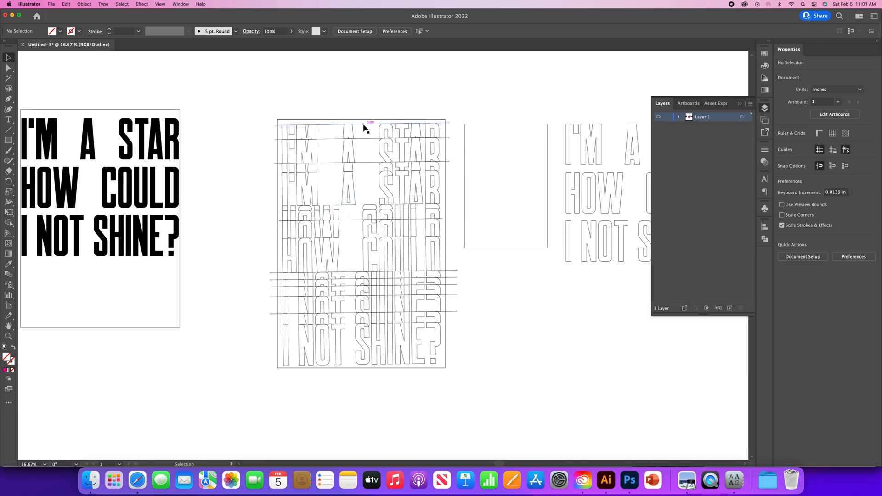
# Select the stray cut lines across the rows and delete them in Outline view
pyautogui.click(366, 137)
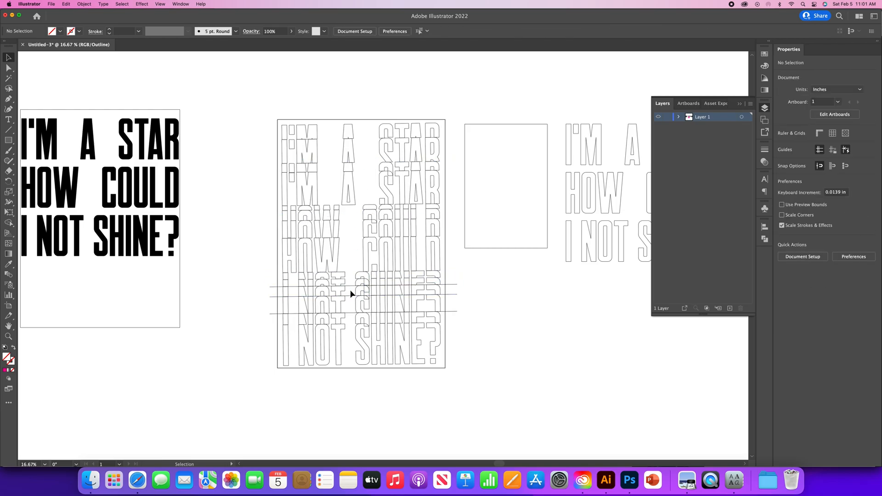
pyautogui.click(364, 312)
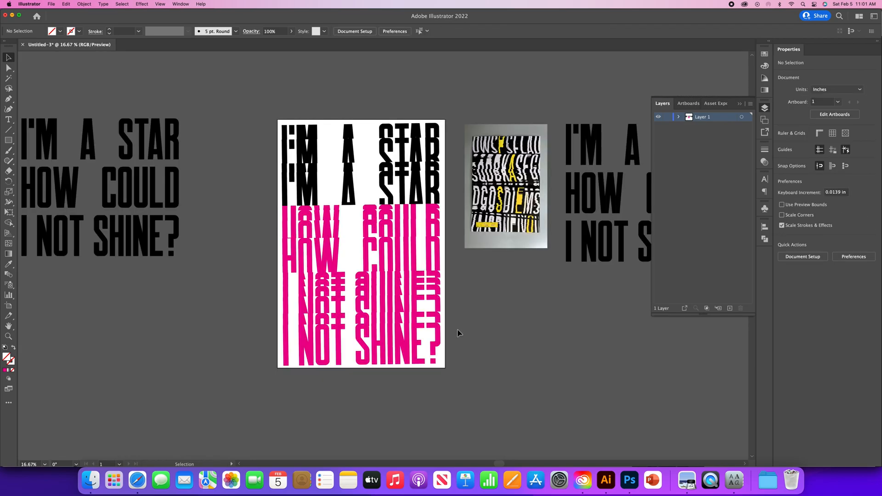
# Recolour the pink HOW COULD and I NOT SHINE? rows black with the Eyedropper
pyautogui.click(360, 287)
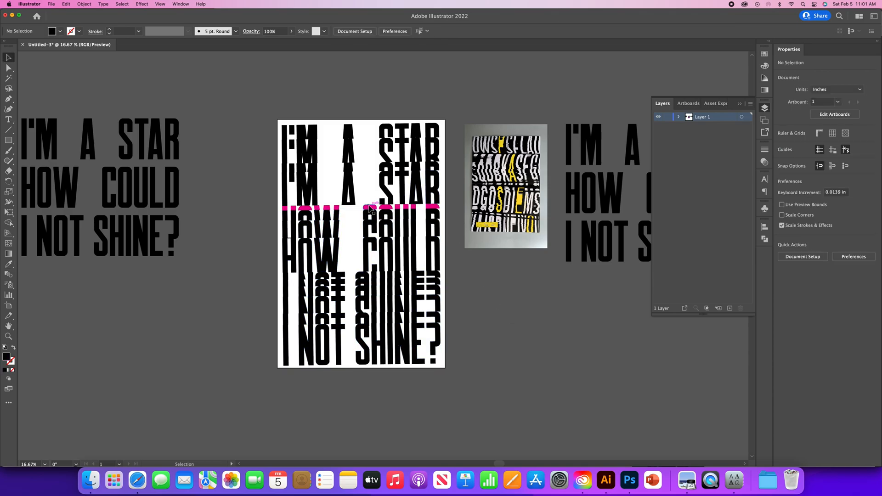
pyautogui.click(371, 208)
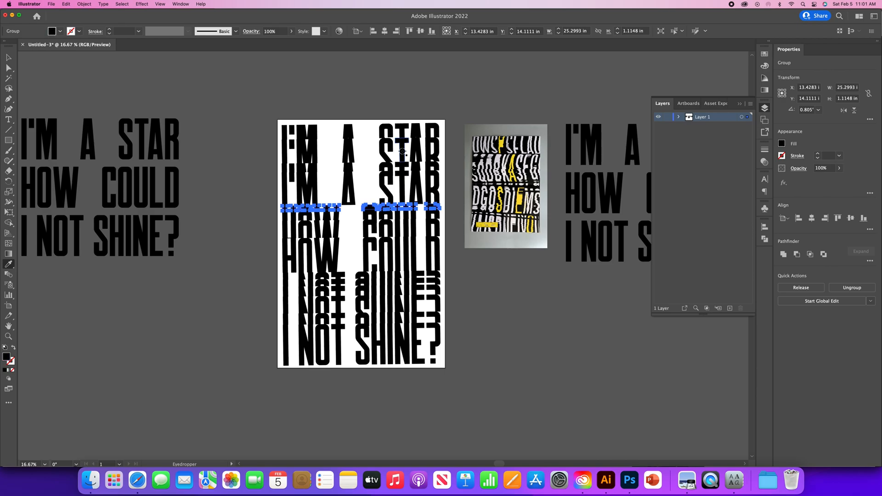